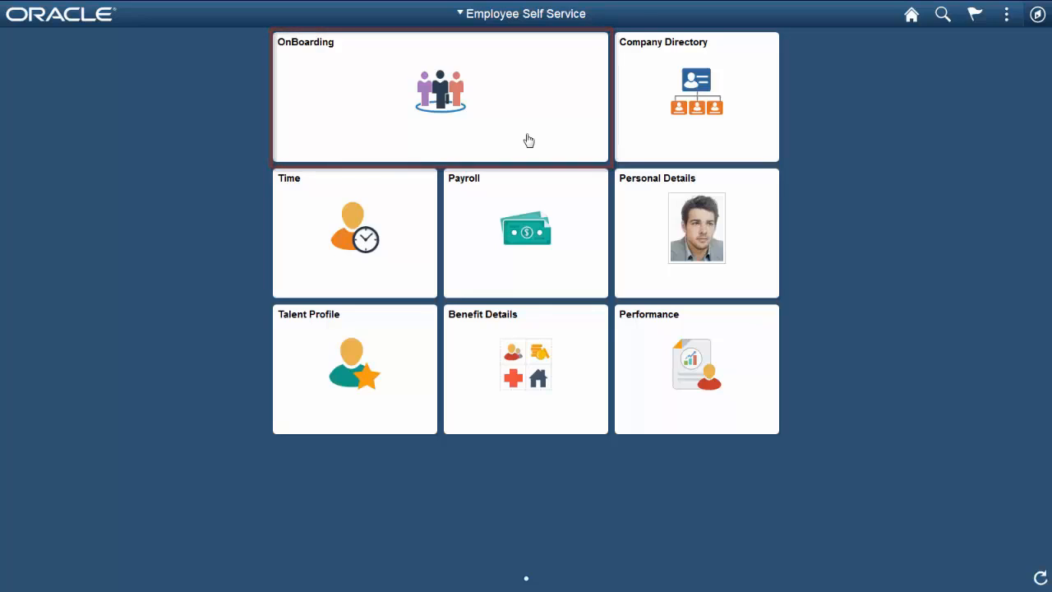
Open the OnBoarding home page through its tile on Employee Self Service
click(440, 96)
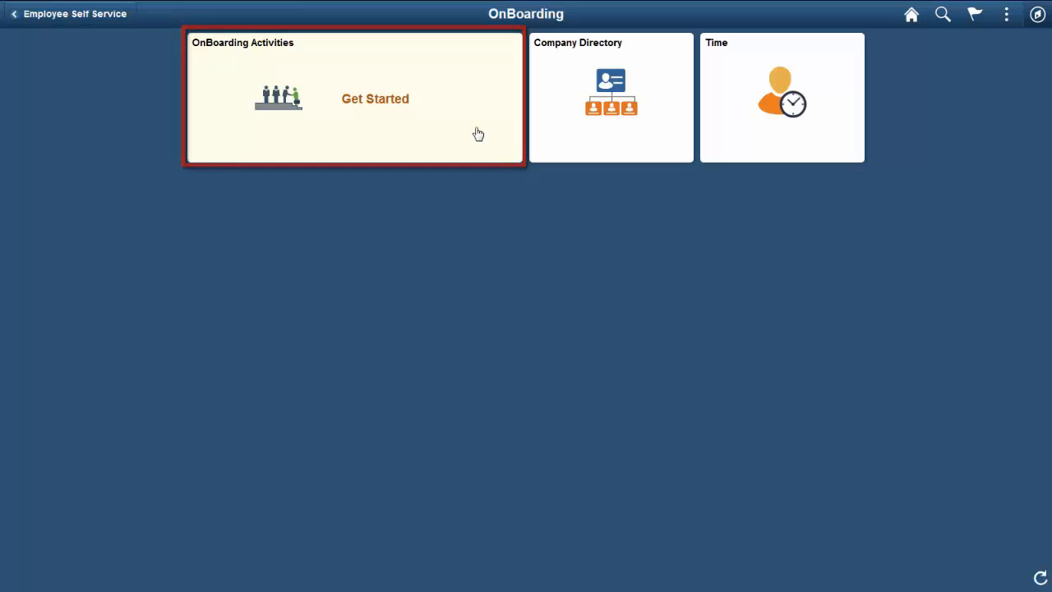
Launch the OnBoarding for USA activity guide from the OnBoarding Activities tile
click(354, 99)
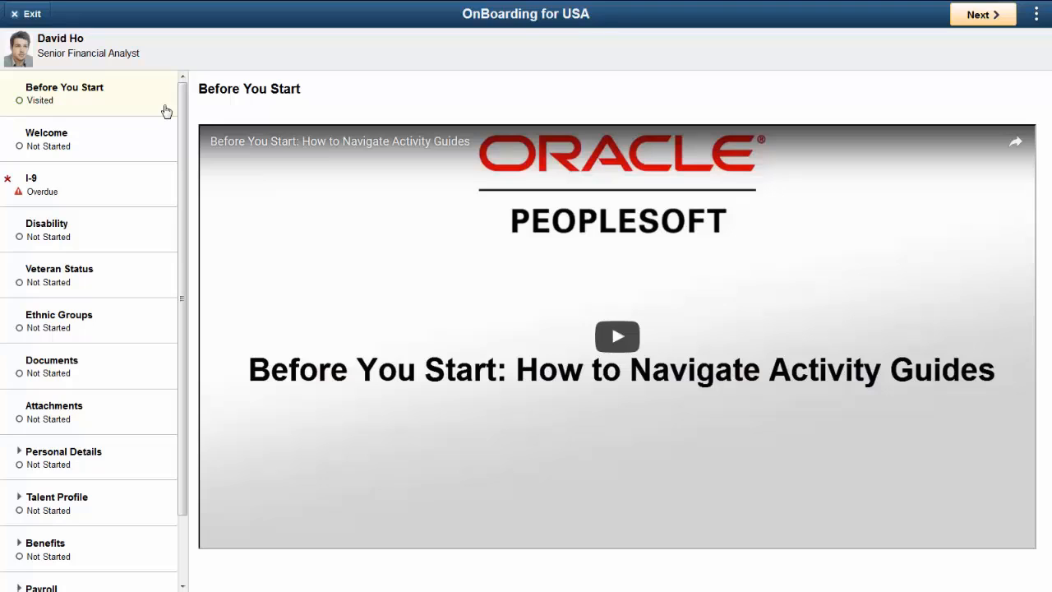
mouse_move(155, 145)
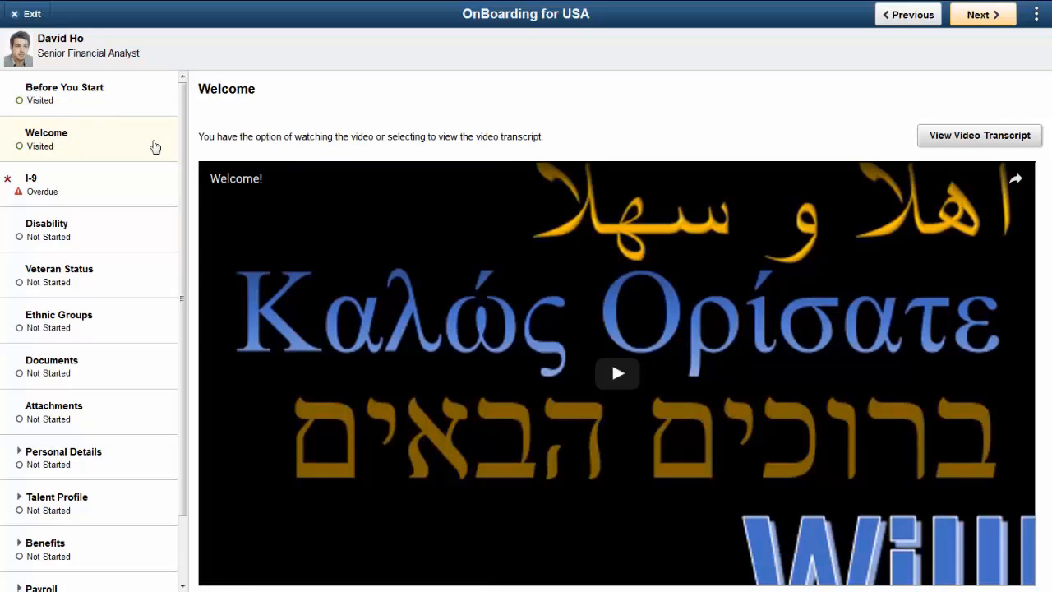
mouse_move(126, 334)
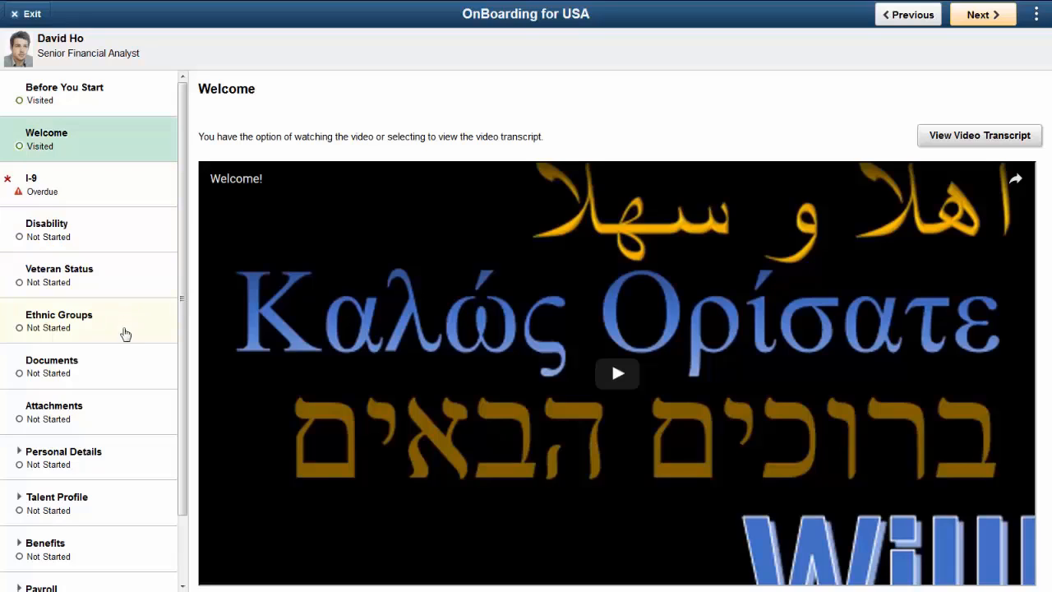
Visit the Documents step's download table, then move to the Attachments step
click(52, 360)
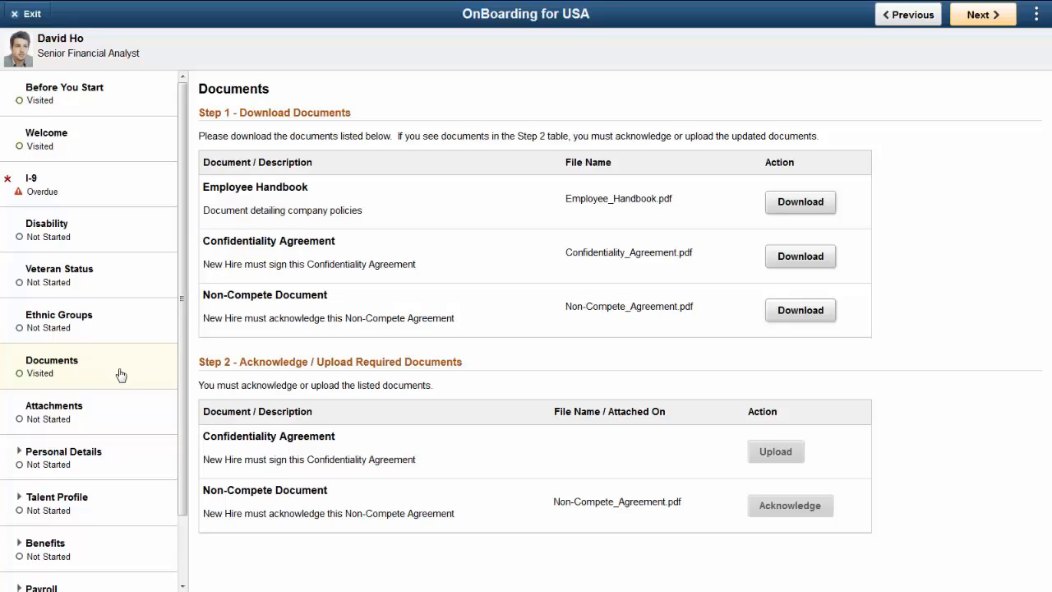
click(54, 405)
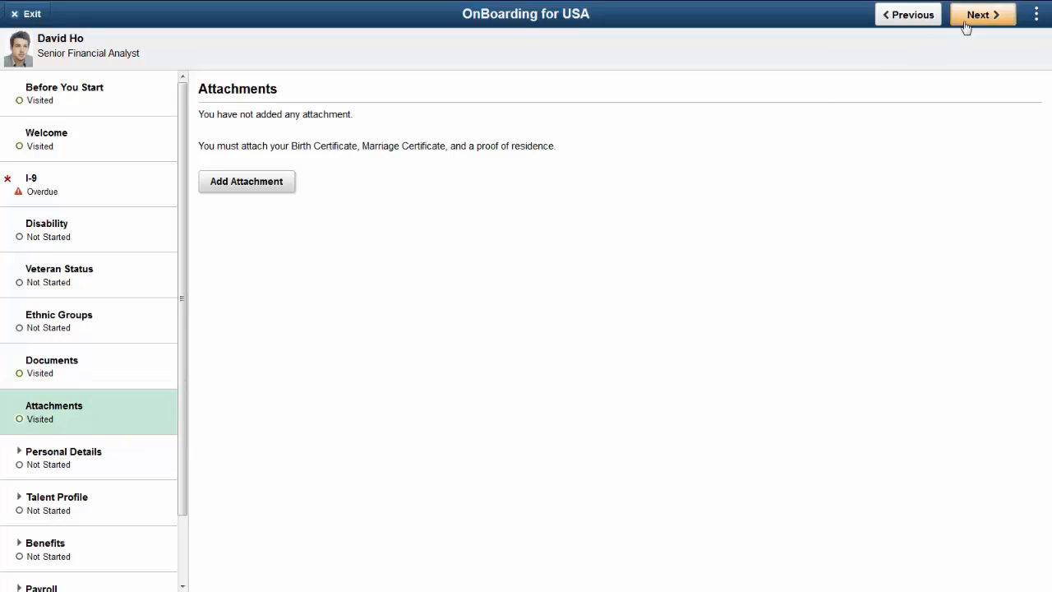
Advance to Personal Details - Verify Name and scroll through its sub-steps
click(982, 14)
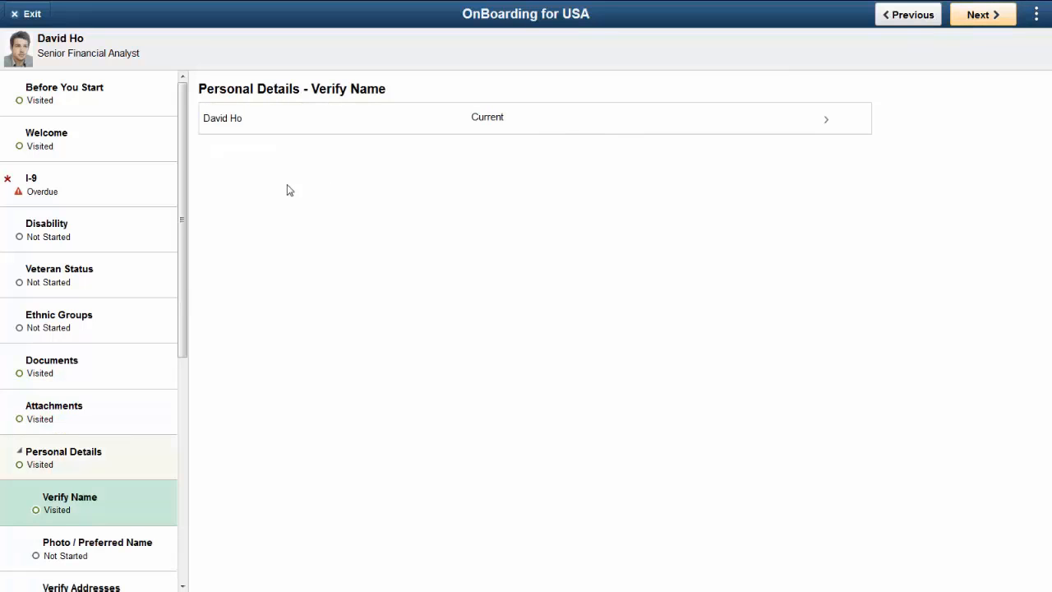
scroll(down, 3)
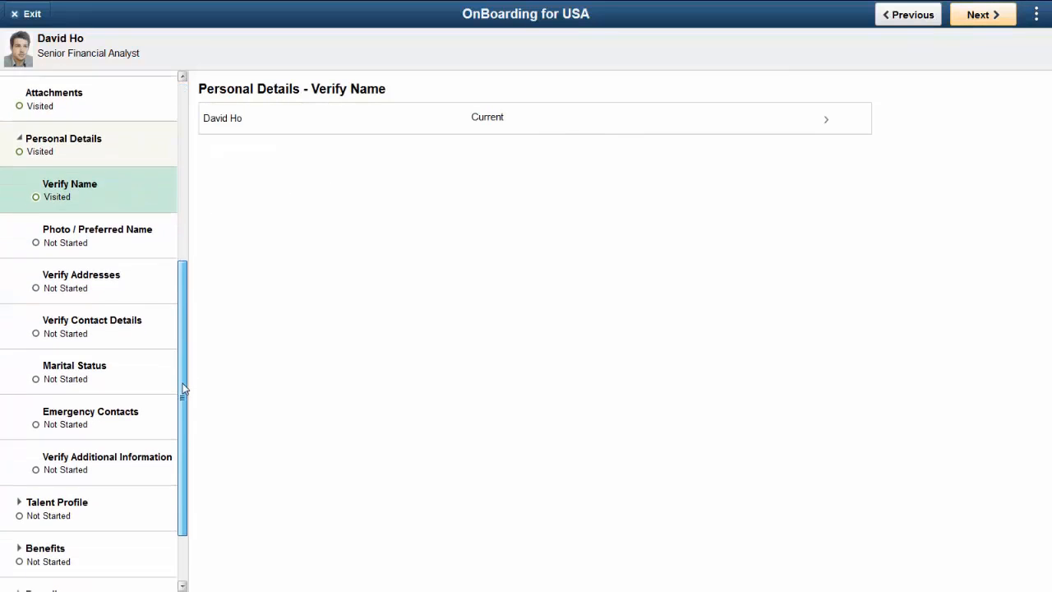
scroll(down, 3)
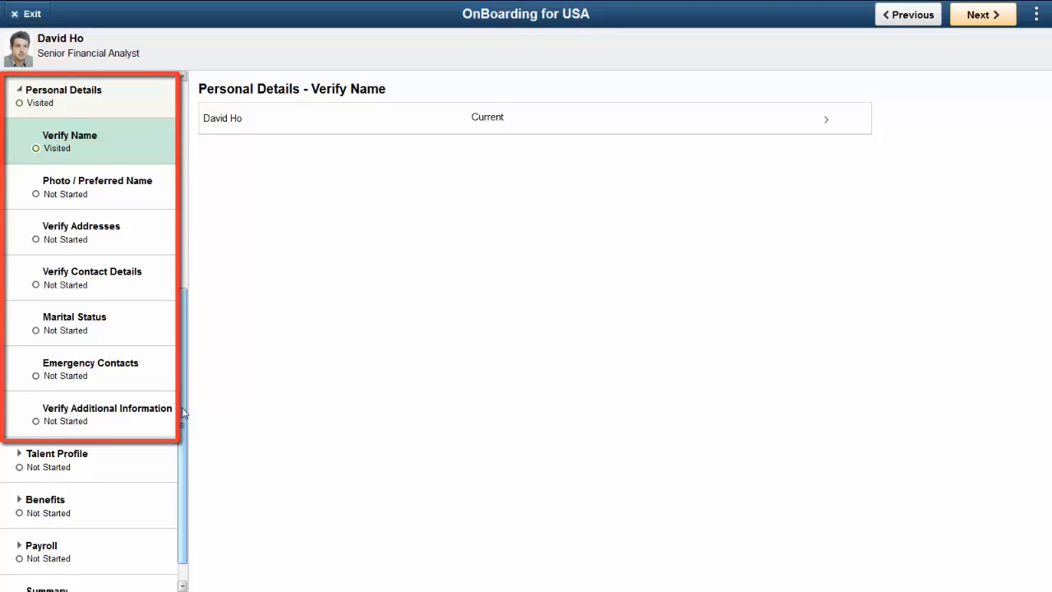
scroll(down, 3)
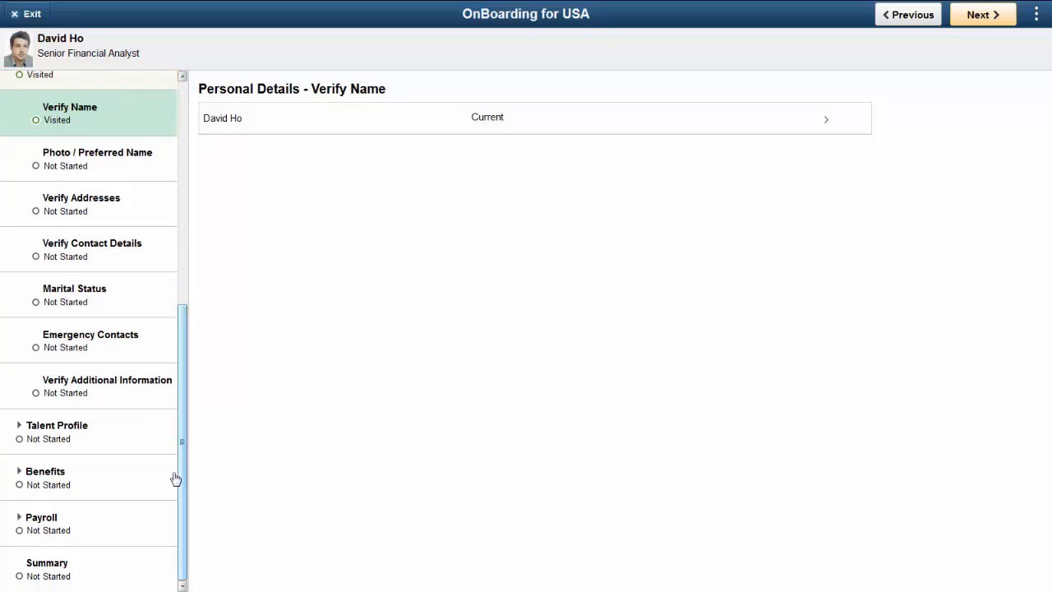
click(47, 562)
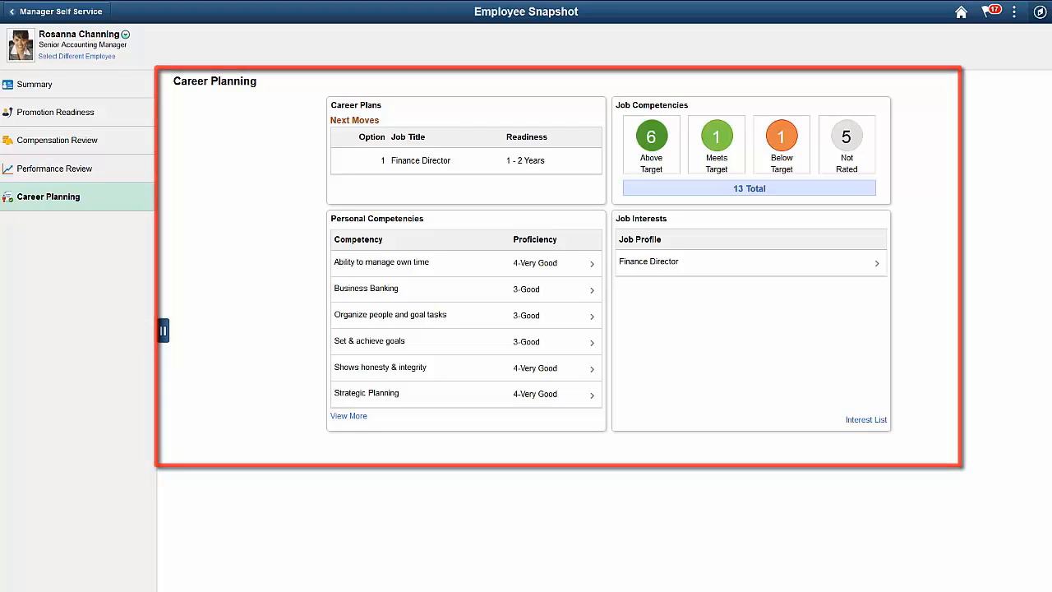
click(34, 84)
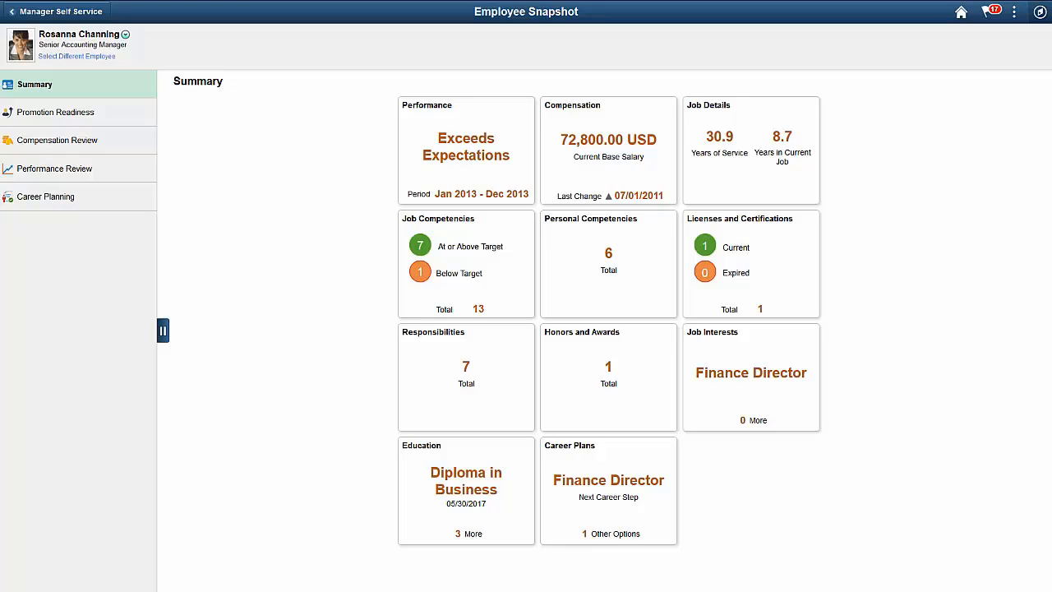
mouse_move(792, 332)
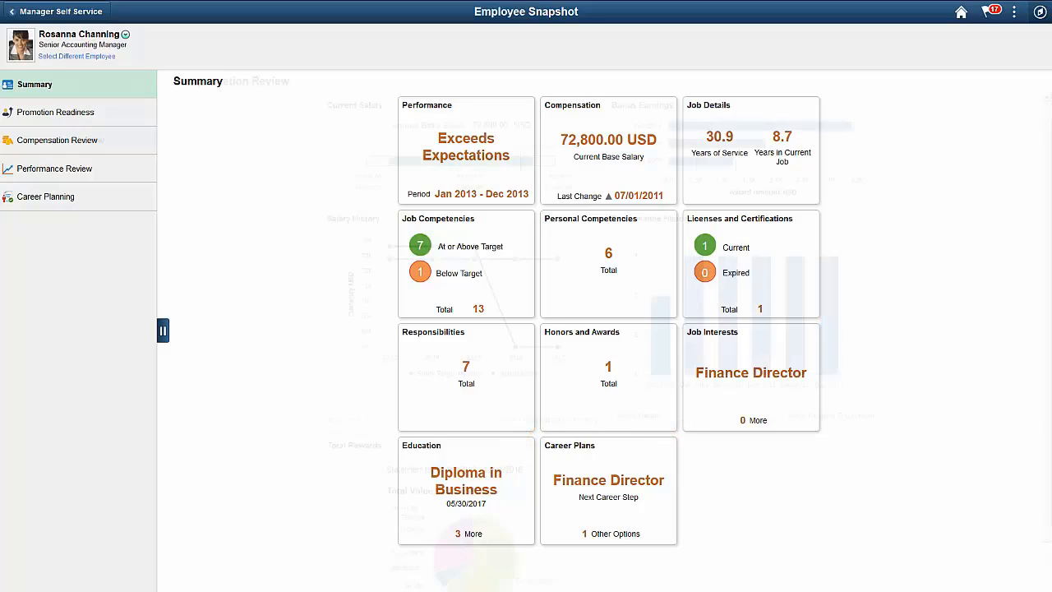
click(57, 140)
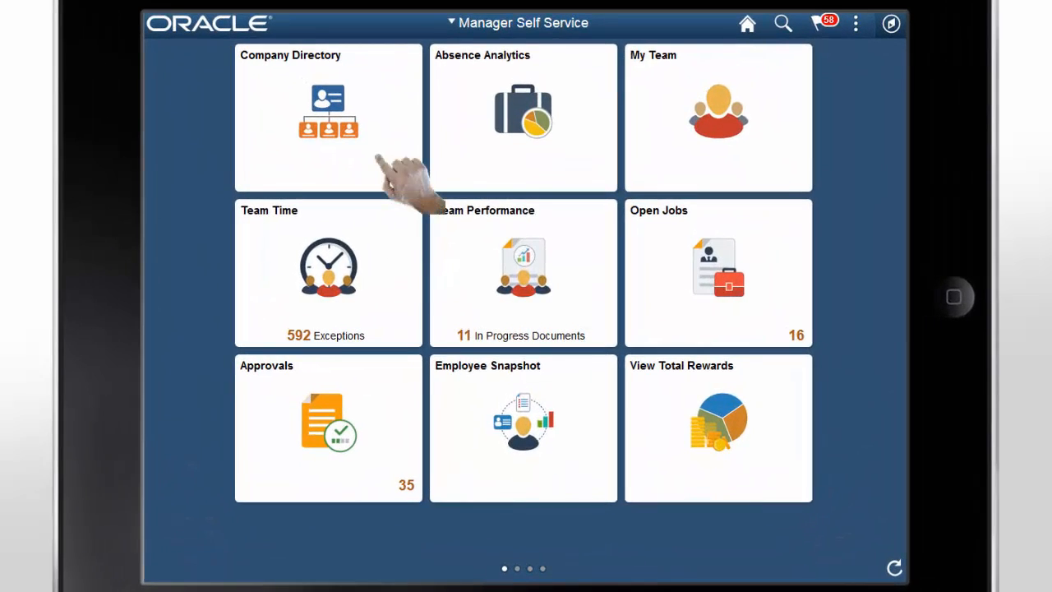
Open the Company Directory and choose View My Profile from its actions menu
click(328, 117)
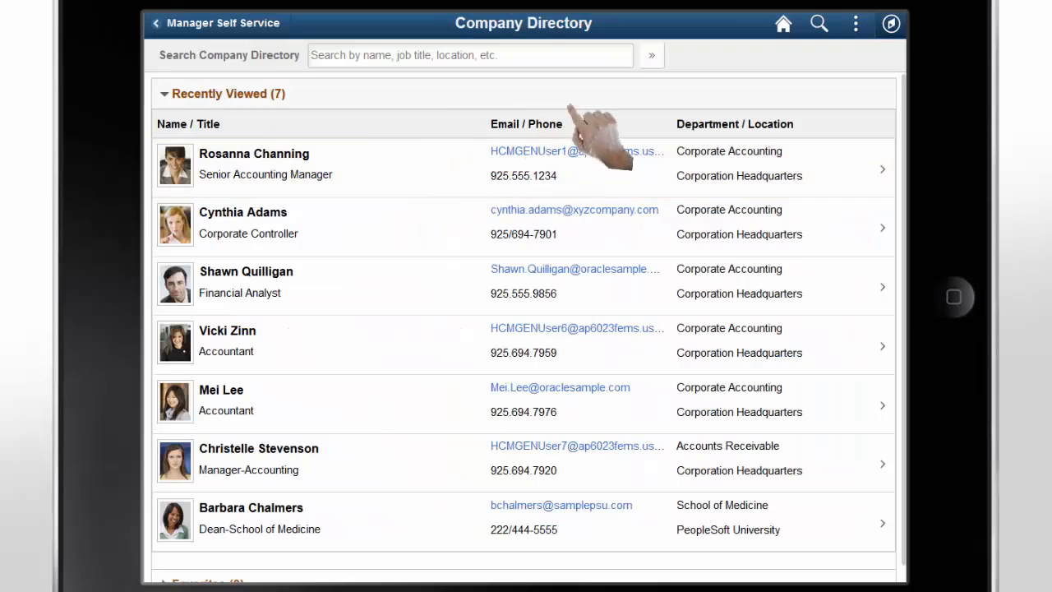
click(855, 23)
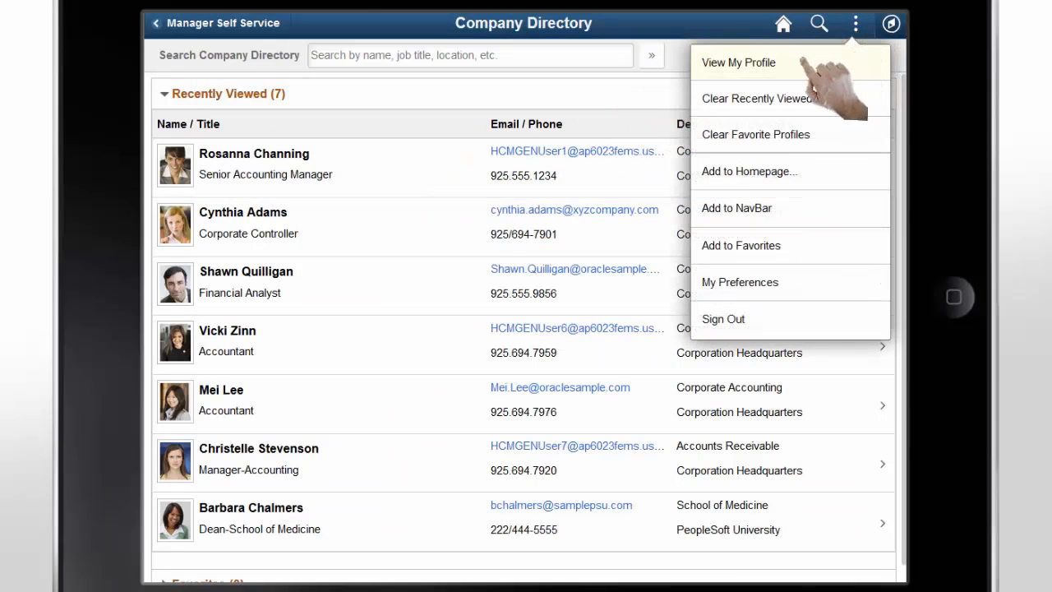
click(738, 62)
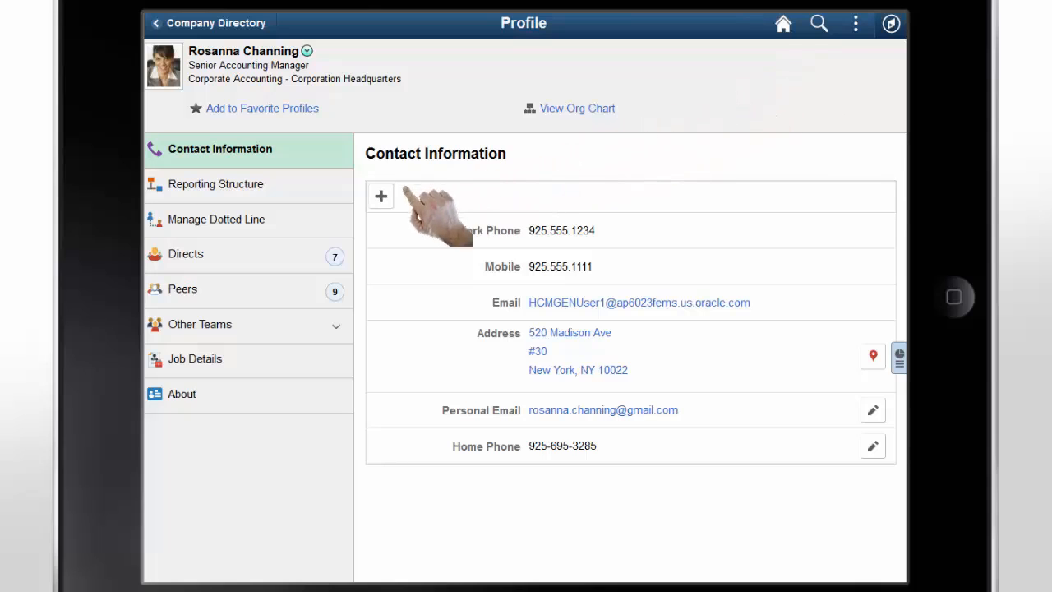
click(221, 219)
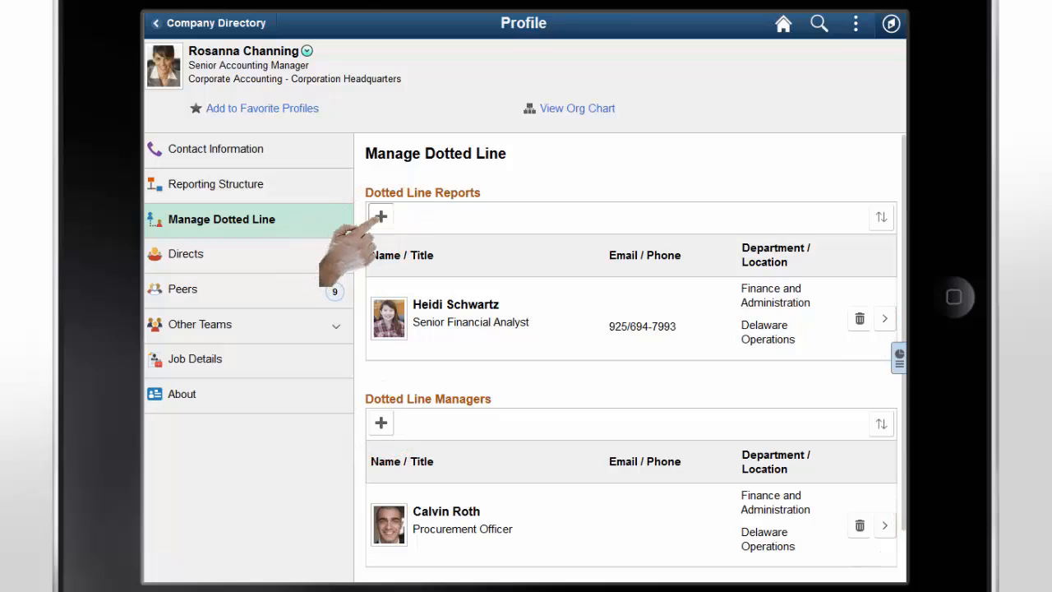
click(381, 216)
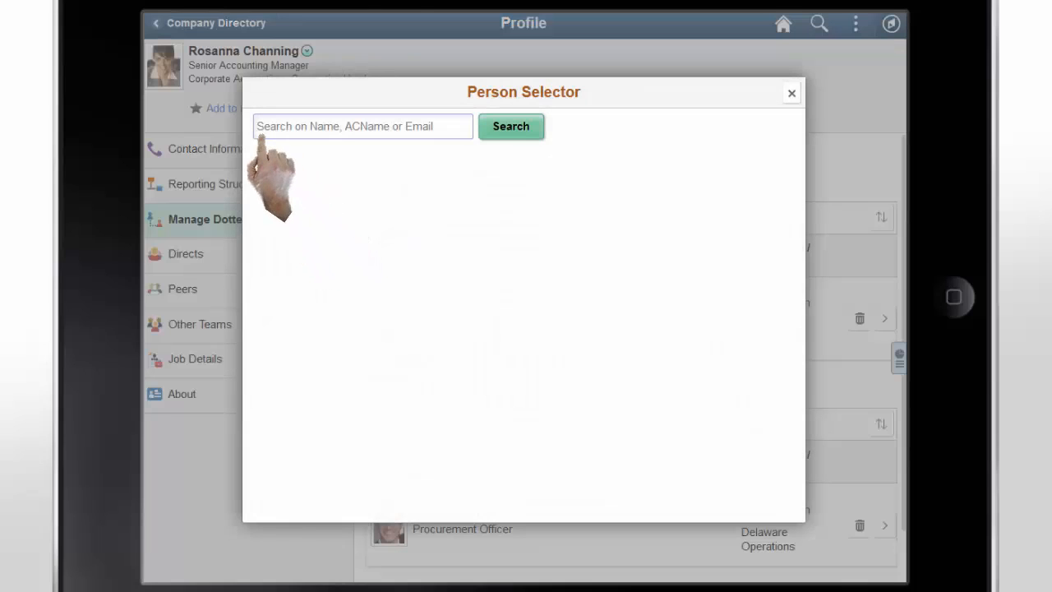
text(Mark J)
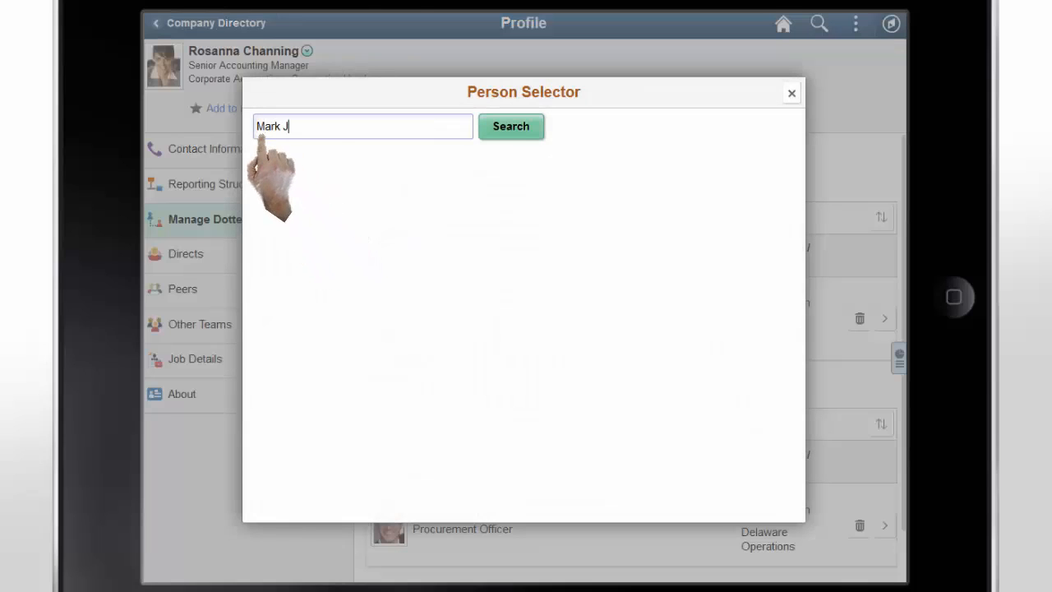
text(ohnson)
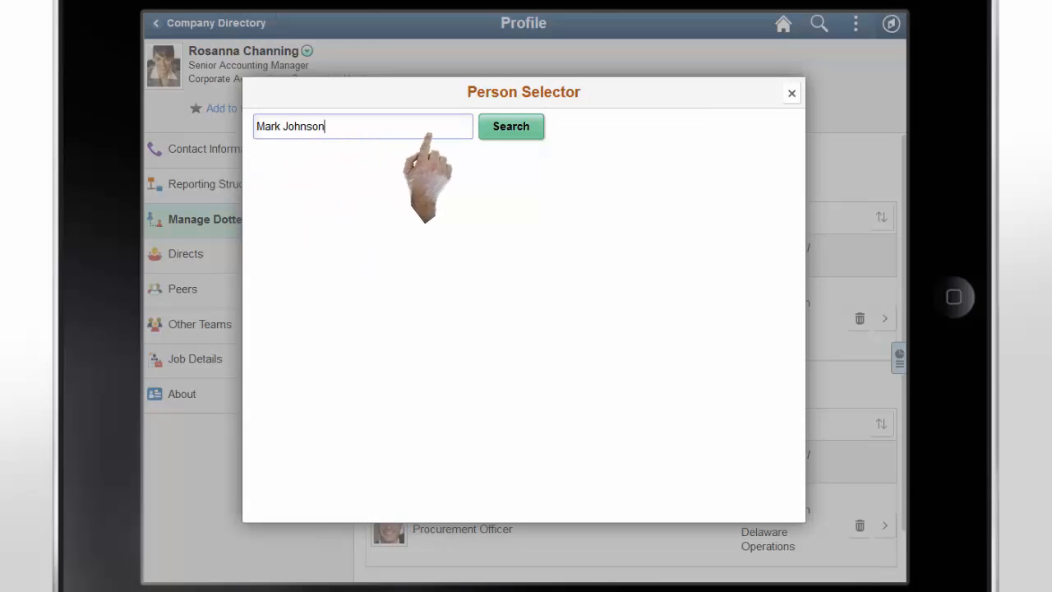
click(510, 126)
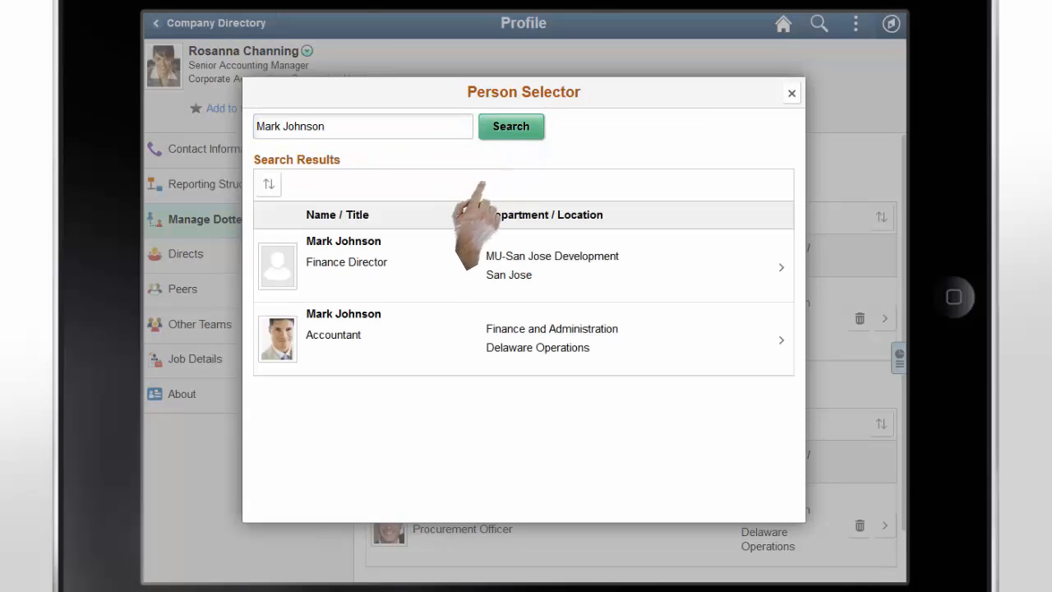
click(523, 266)
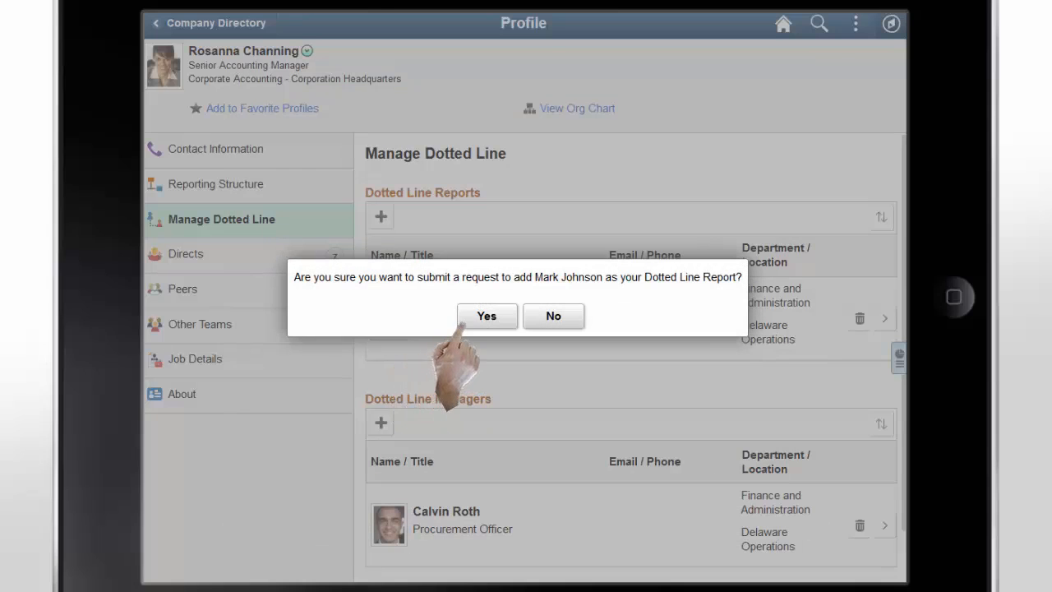
click(487, 316)
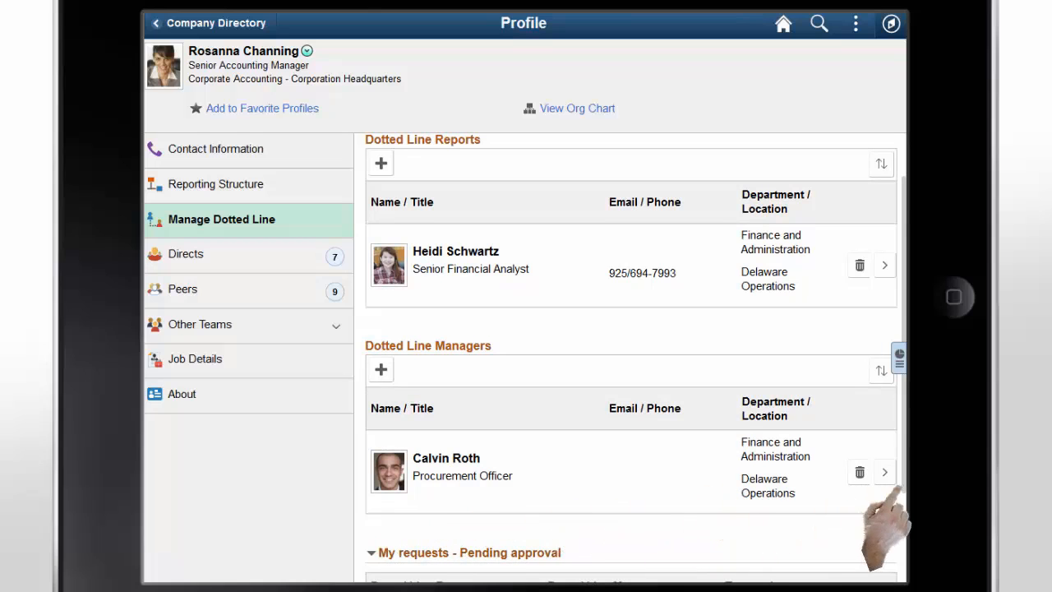
Review the pending dotted line requests, then open Rosanna Channing's Reporting Structure
scroll(down, 3)
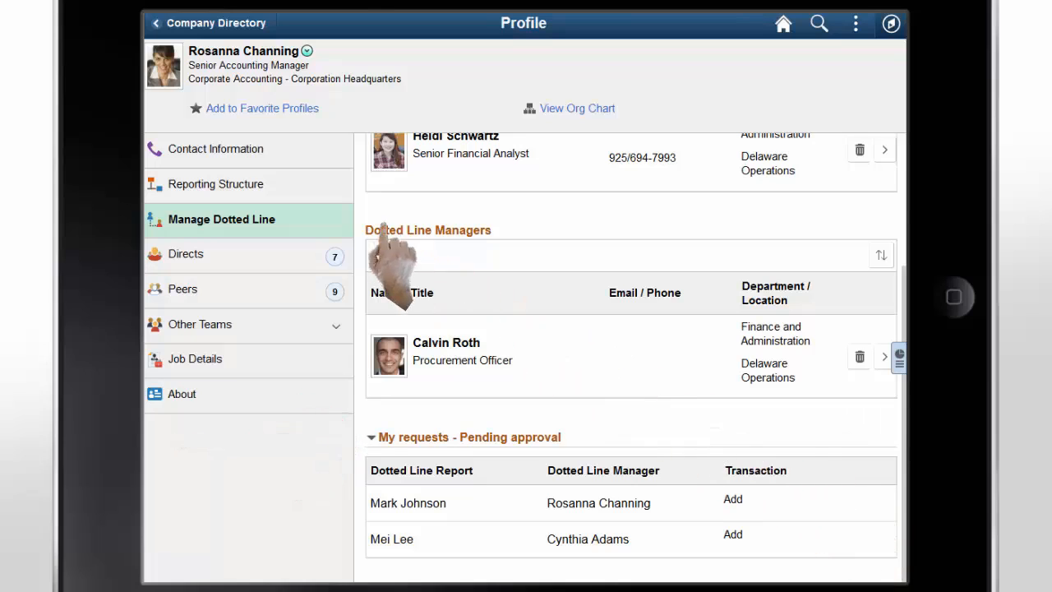
click(221, 183)
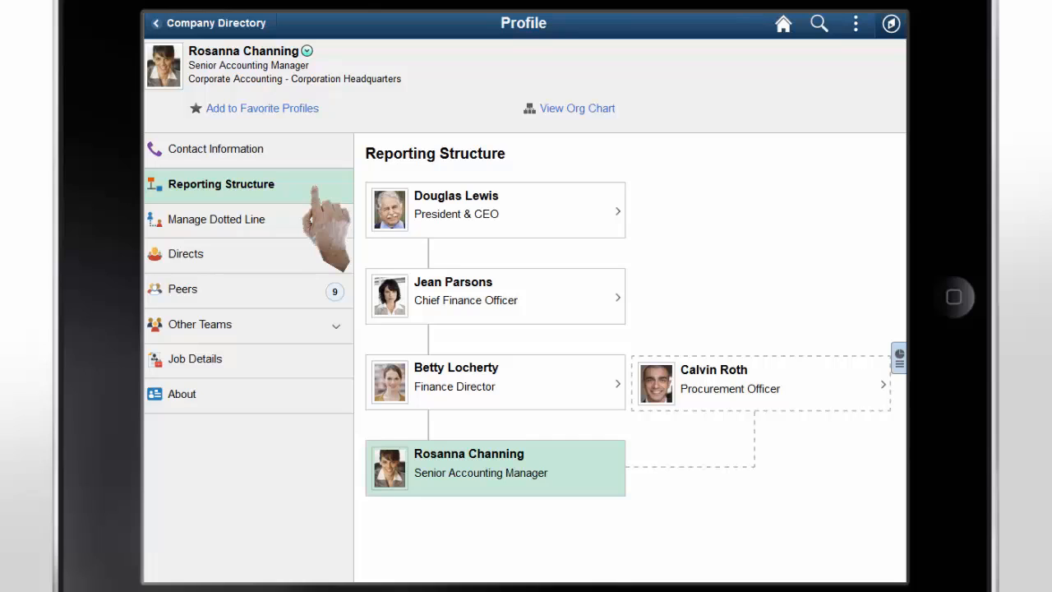
click(759, 384)
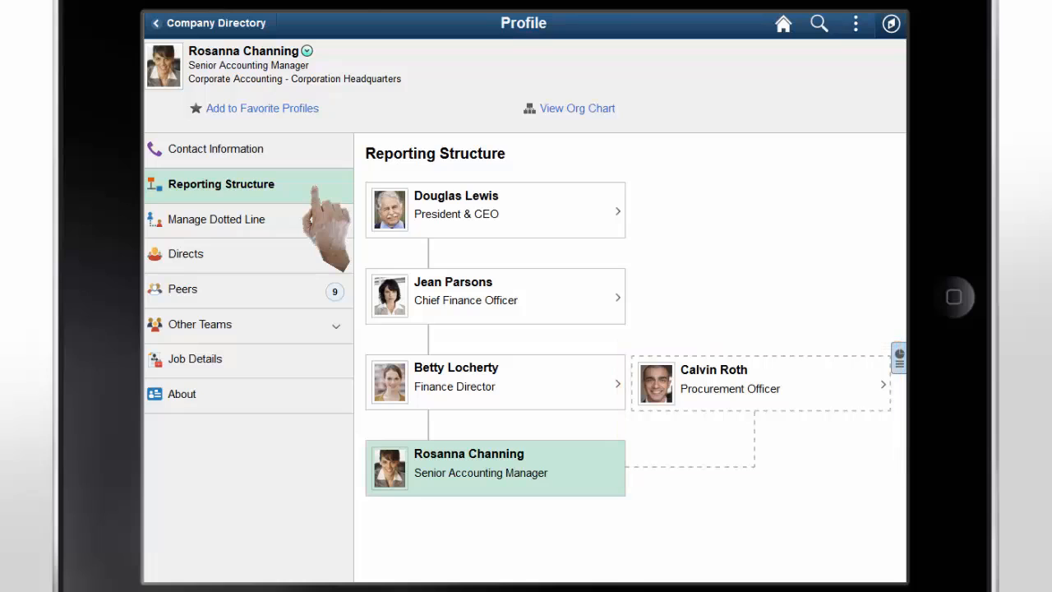
click(186, 253)
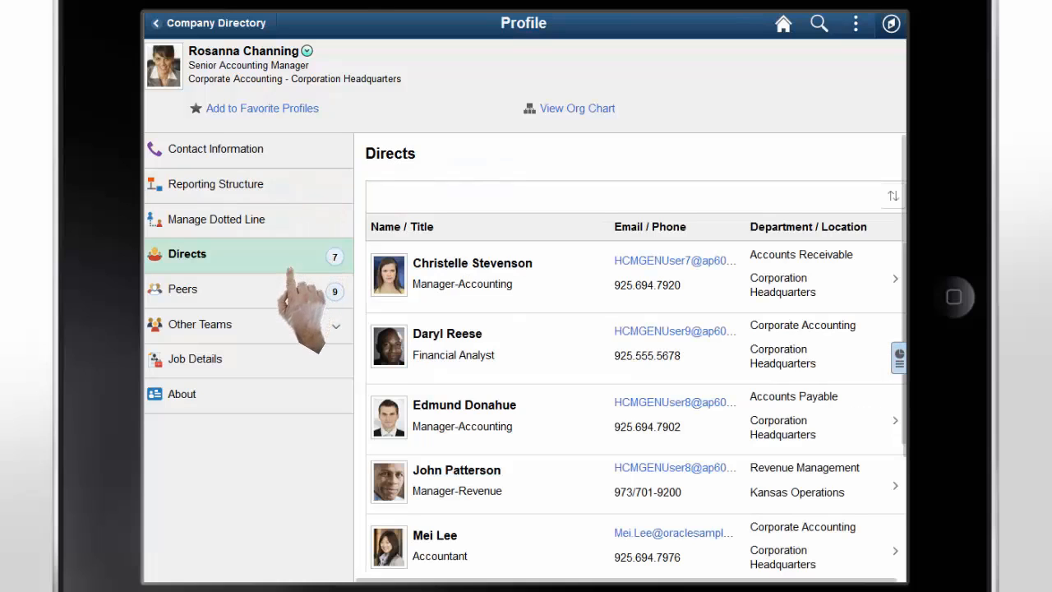
mouse_move(707, 329)
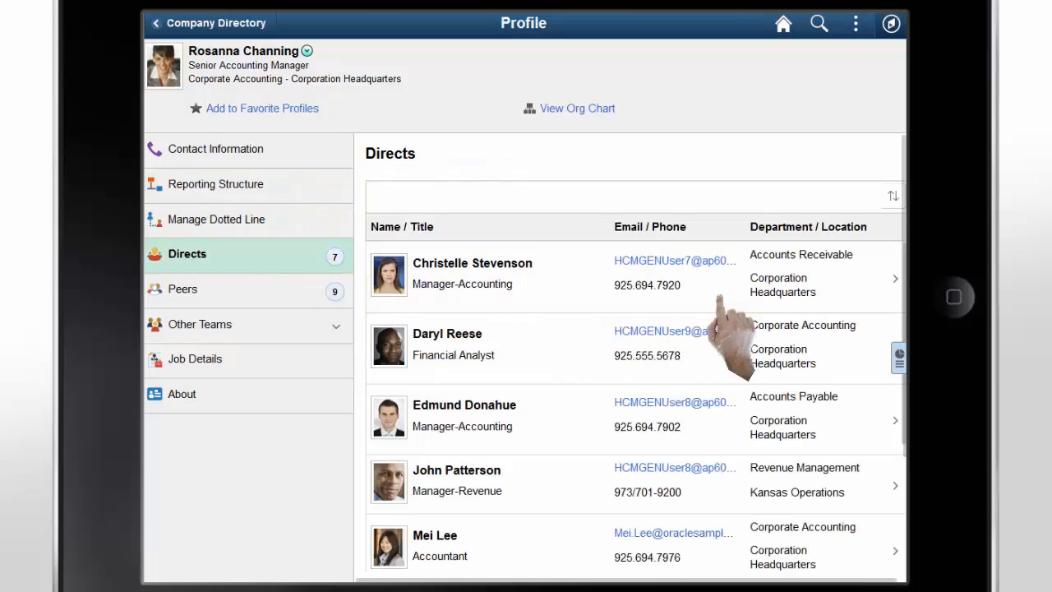
scroll(down, 3)
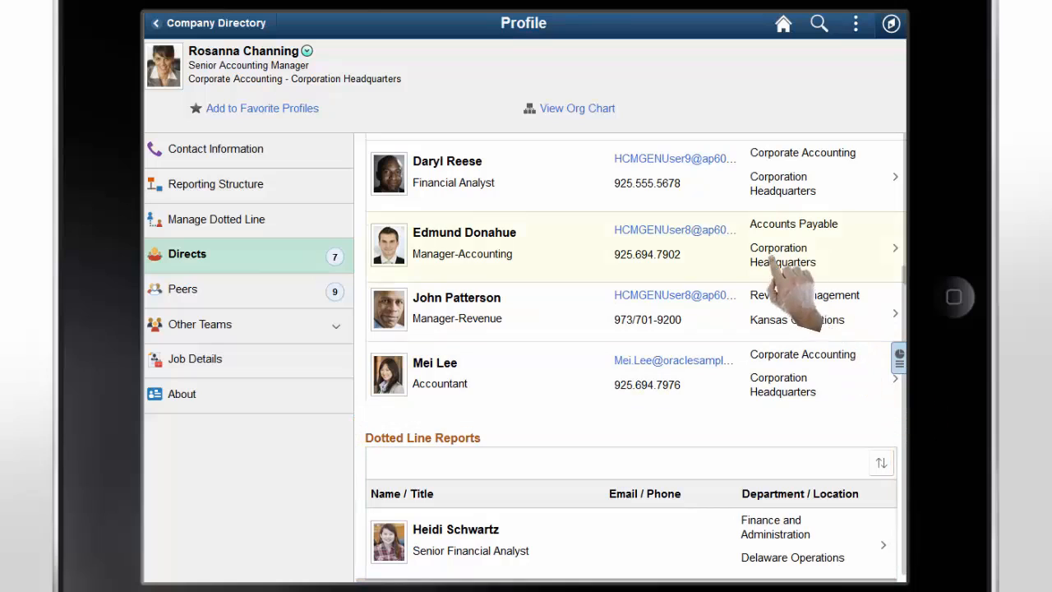
click(577, 108)
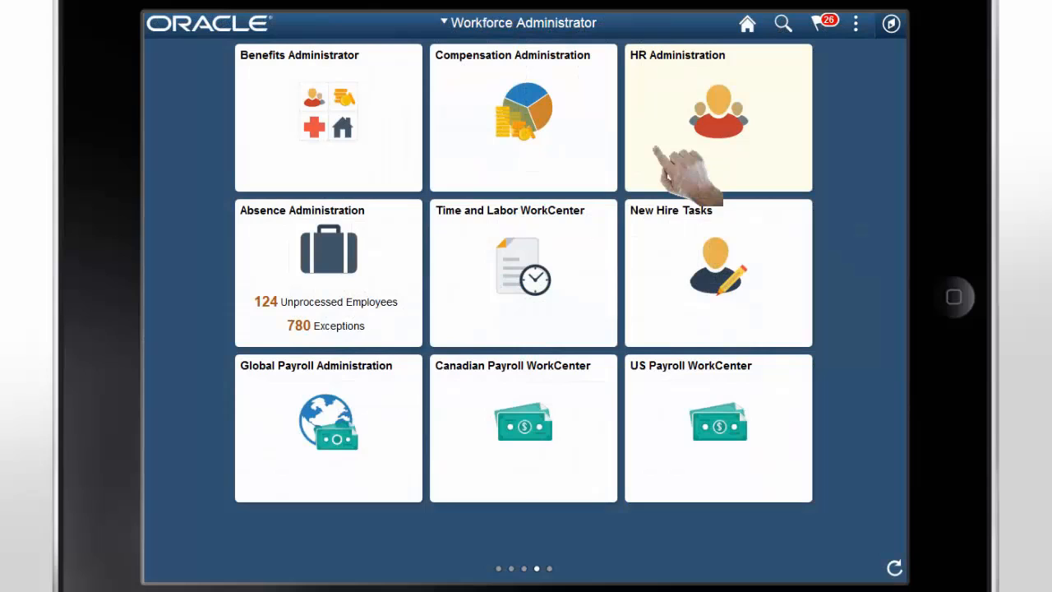
click(717, 118)
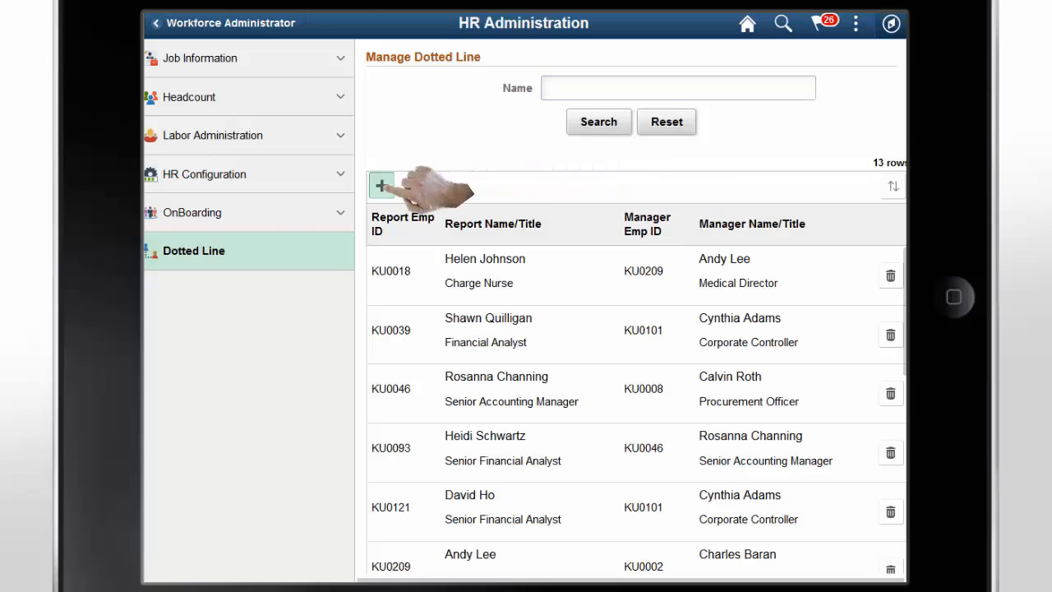
Add a new dotted-line relationship from the Manage Dotted Line list
click(381, 184)
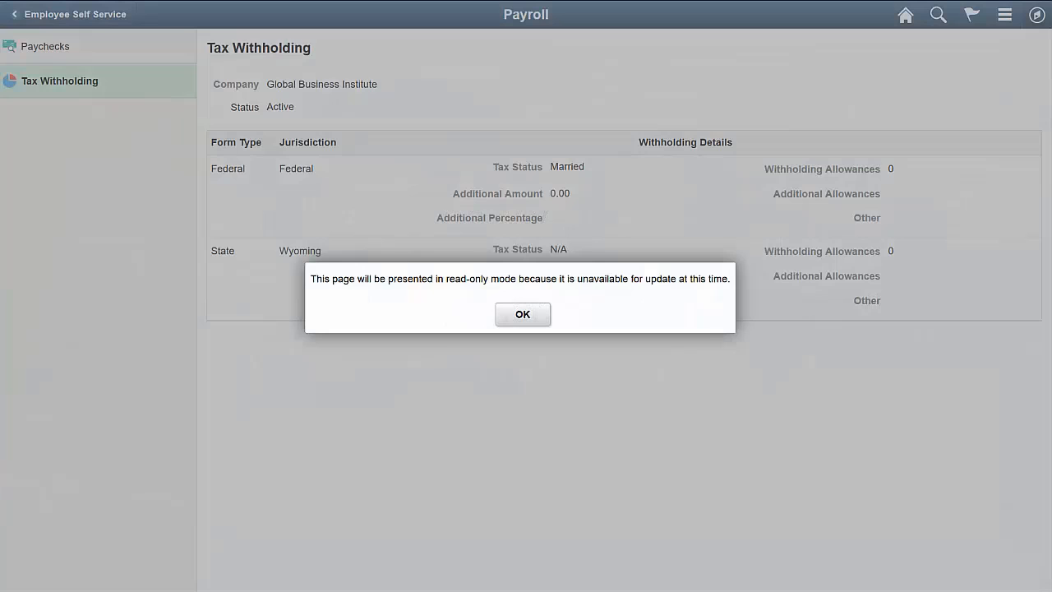
click(522, 314)
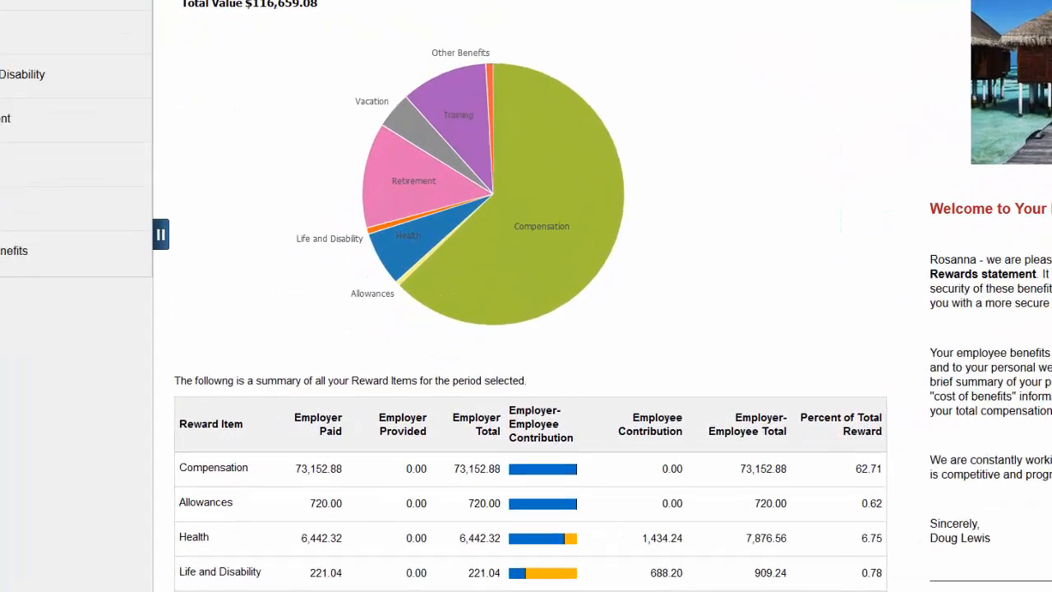
Scroll to the Total Rewards pie chart and reward-item summary totalling $116,659.08
scroll(down, 3)
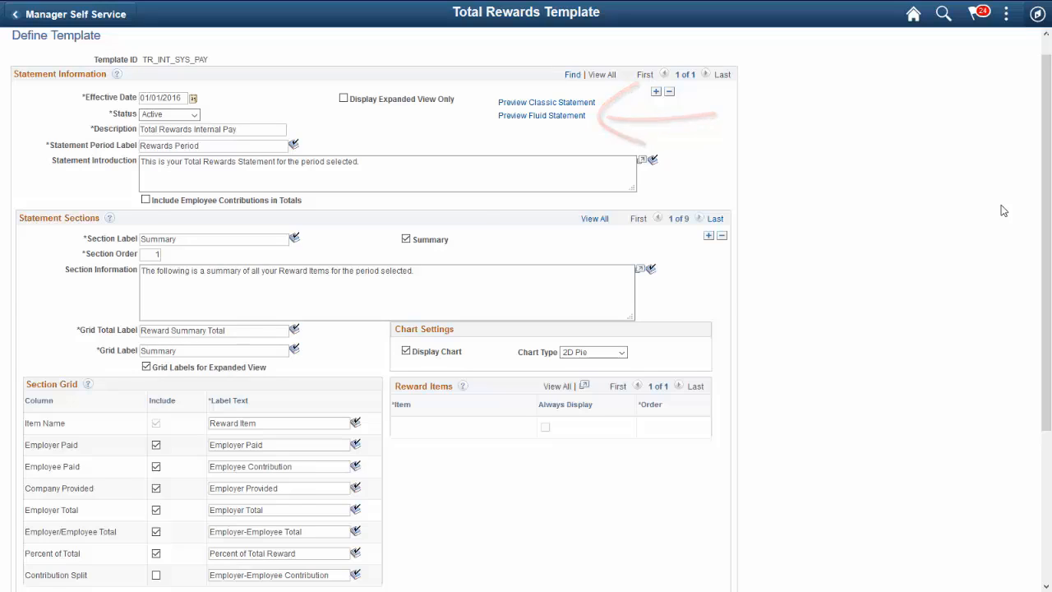
Preview the fluid statement produced by the TR_INT_SYS_PAY template
click(542, 115)
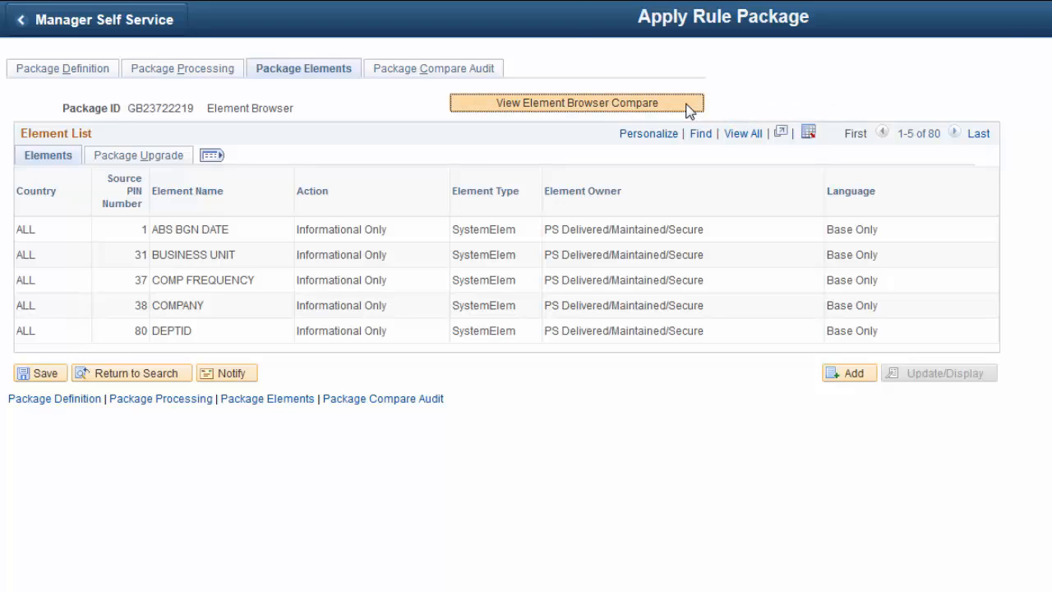
Open the Element Browser and find NI FM CAT LEAVER among the 22 NI FM results
click(577, 102)
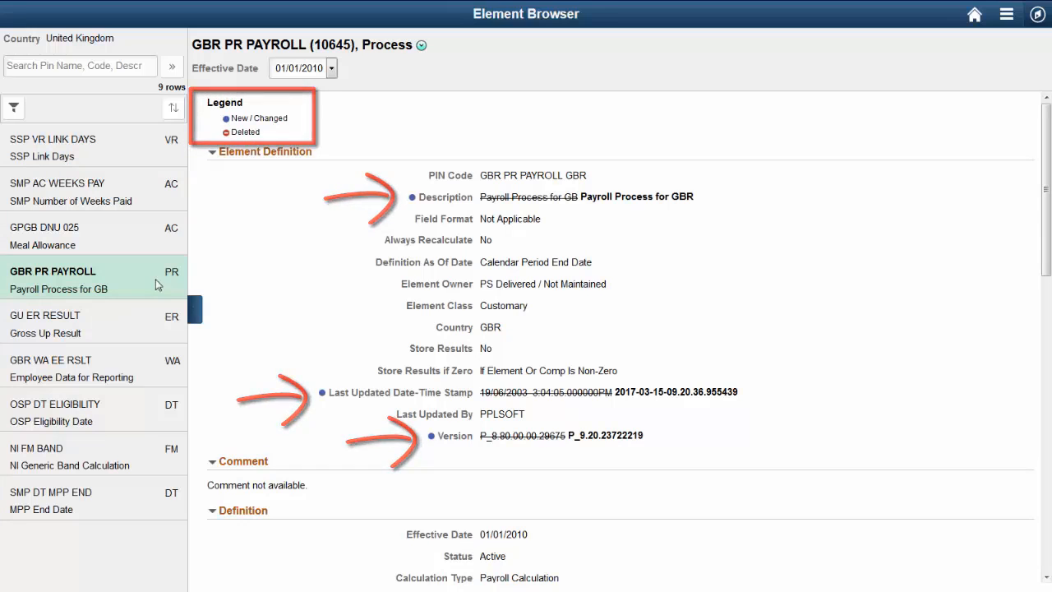
scroll(down, 3)
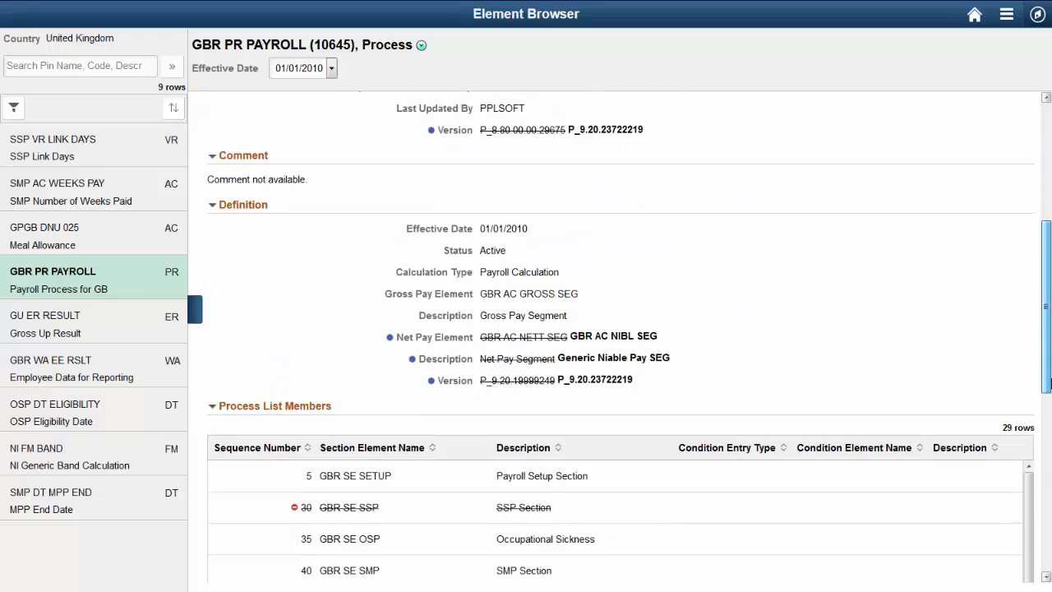
scroll(down, 3)
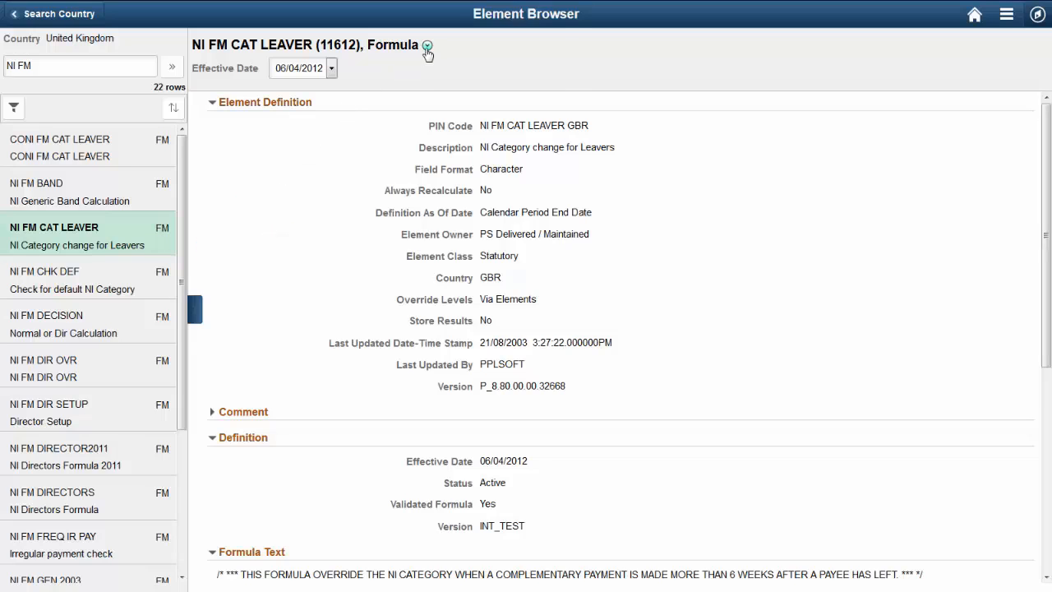
Choose Compare from the NI FM CAT LEAVER actions menu
click(427, 46)
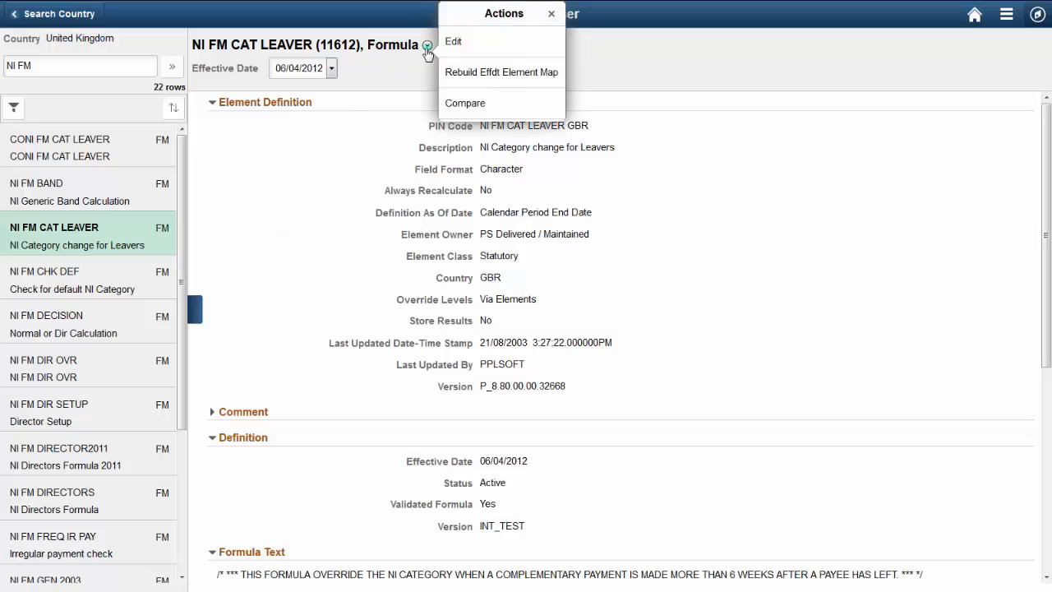
mouse_move(493, 103)
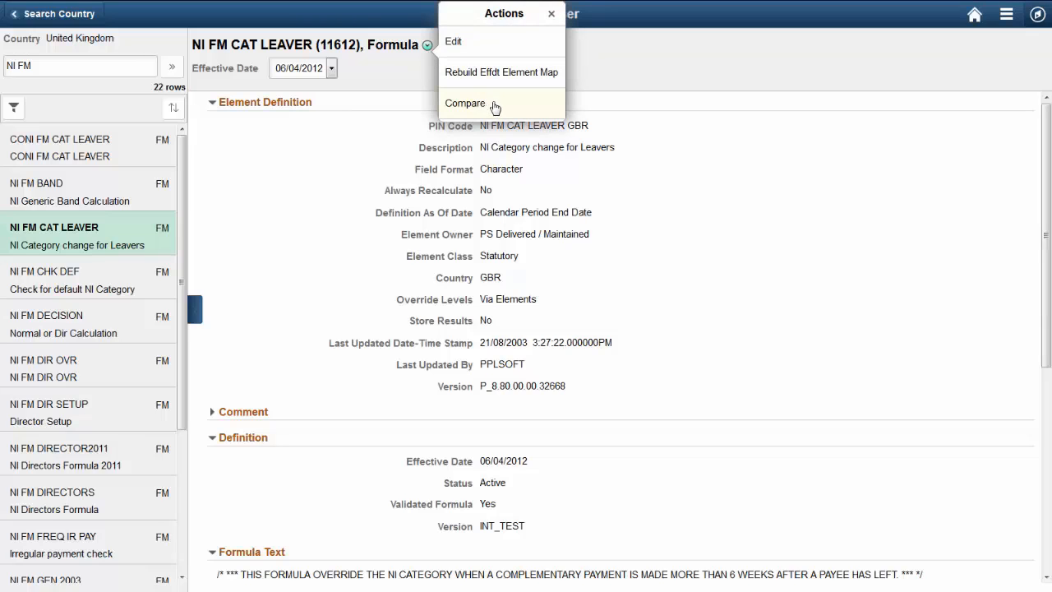
click(465, 102)
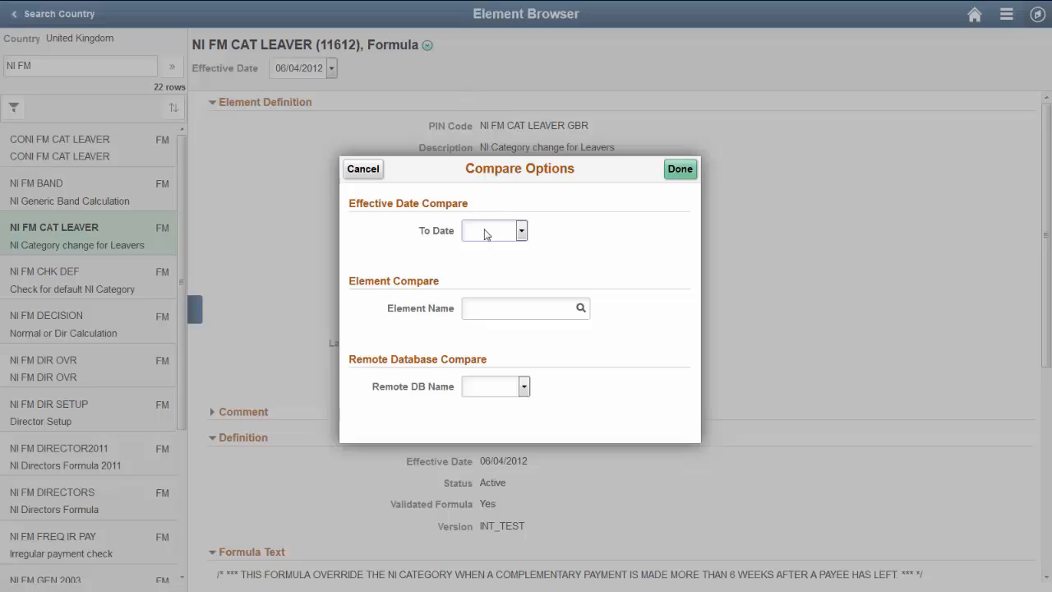
mouse_move(523, 241)
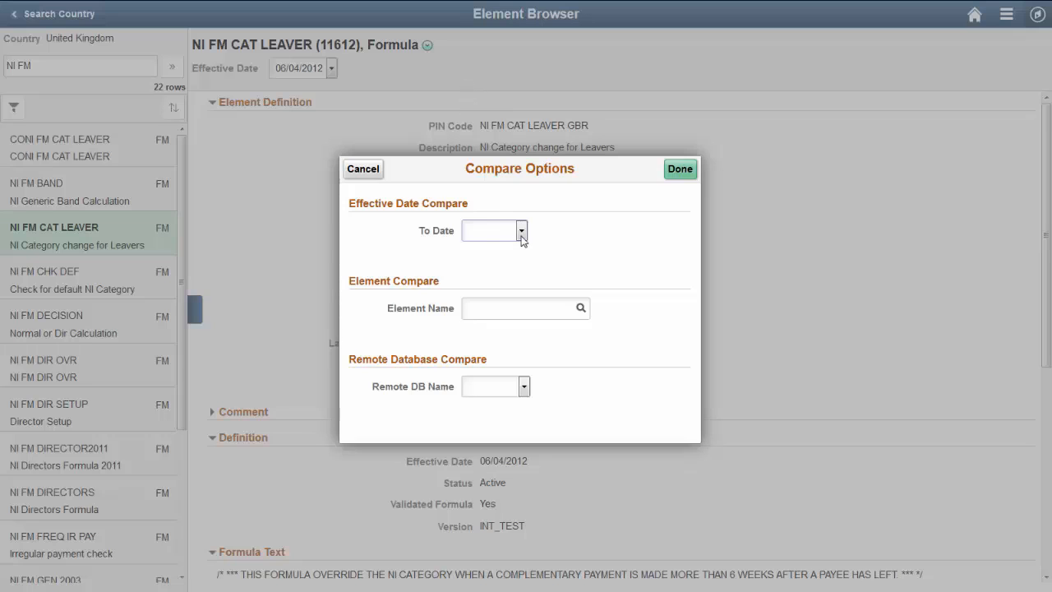
Compare against the 31/01/1990 version and scroll through the new and deleted lines
click(522, 230)
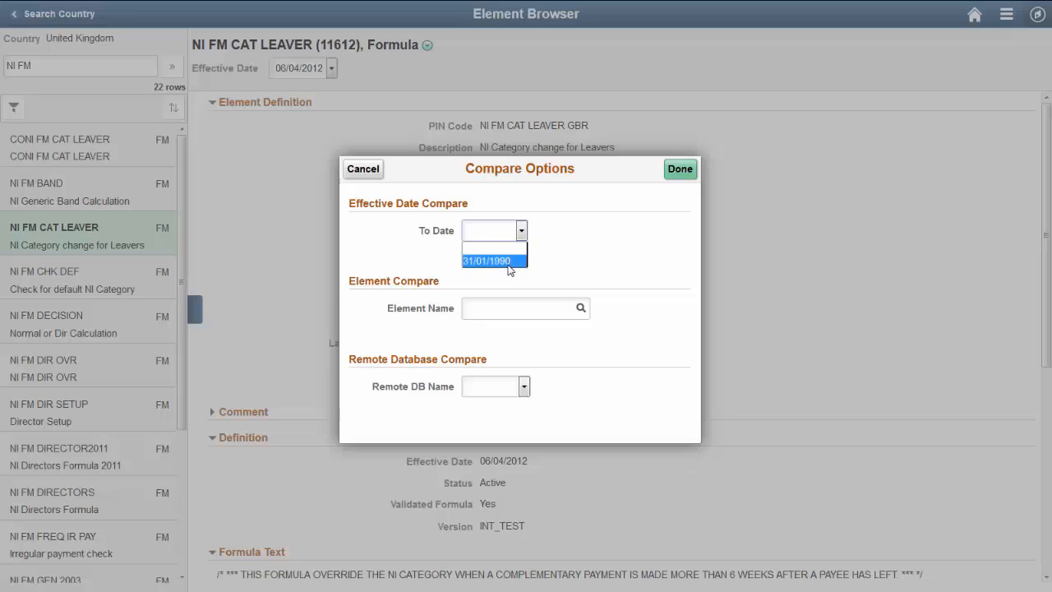
click(488, 261)
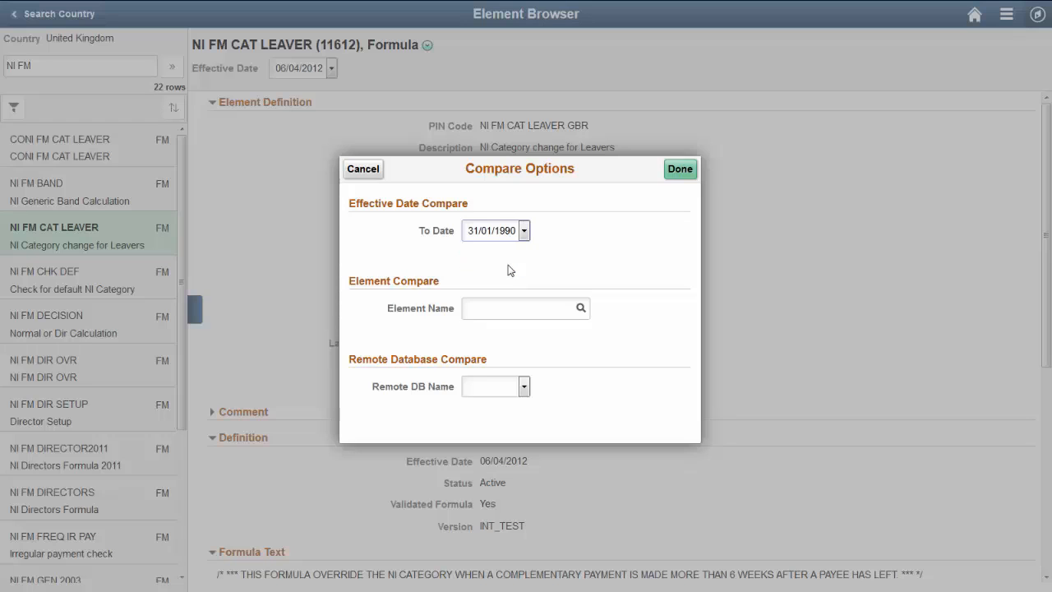
click(680, 169)
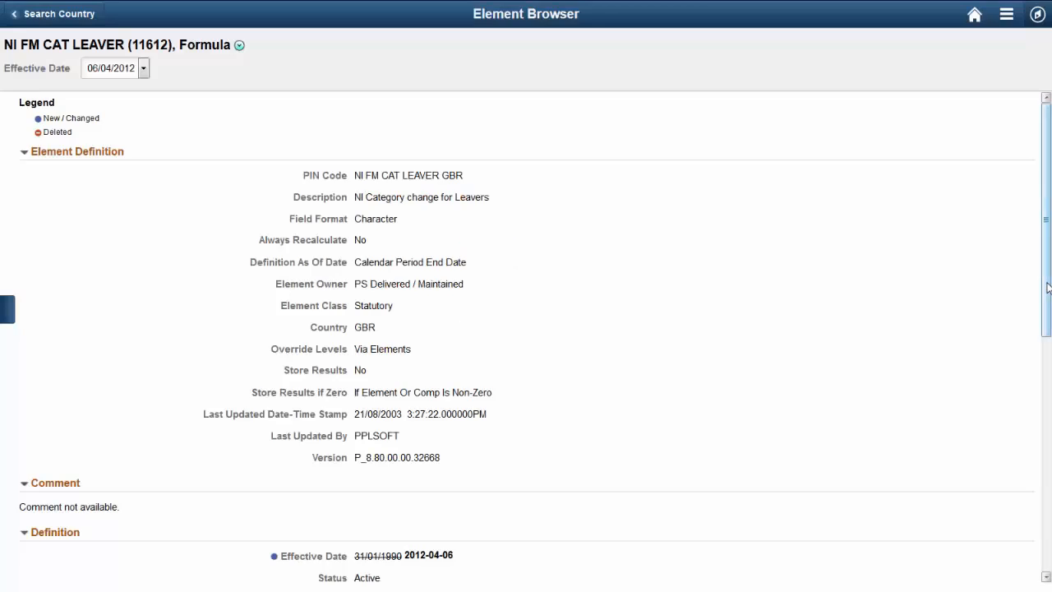
scroll(down, 3)
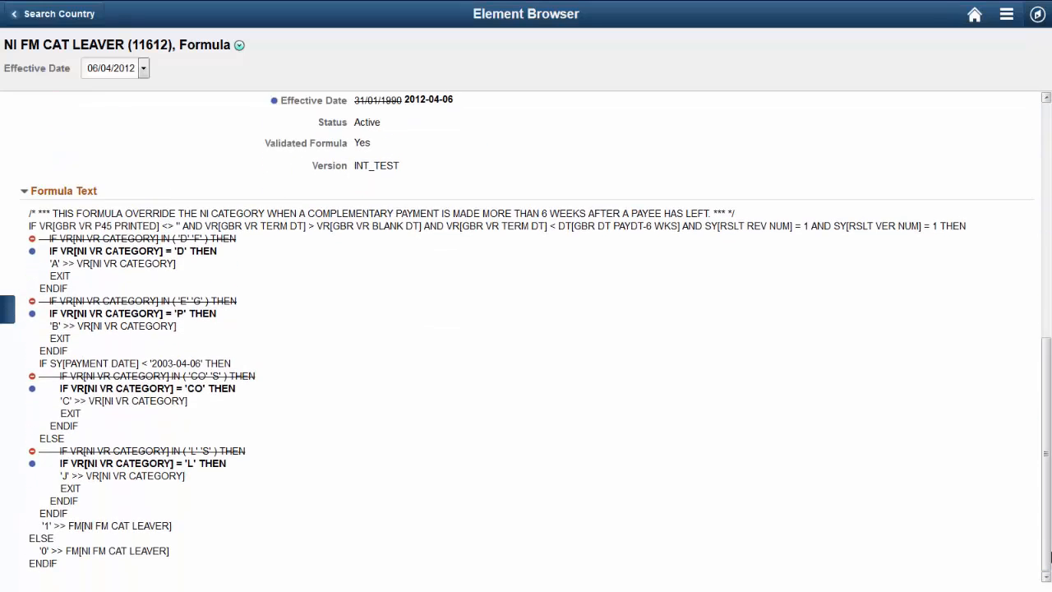